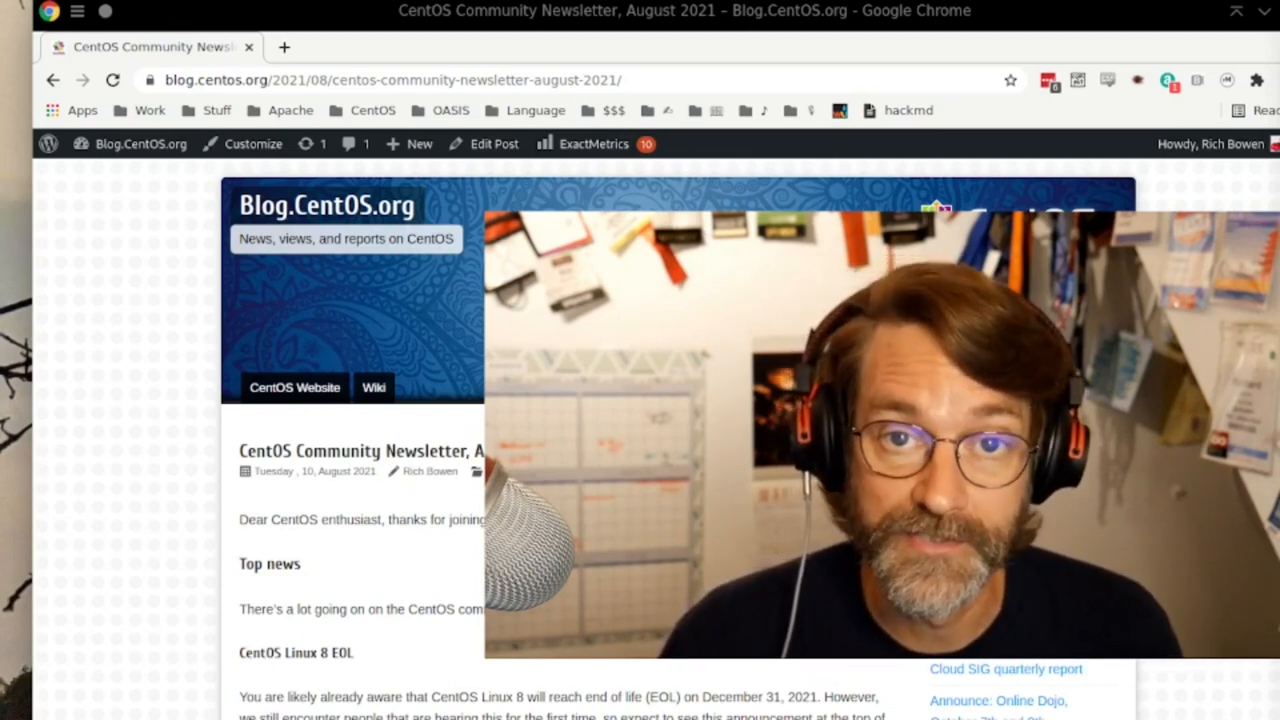
scroll("down", 3)
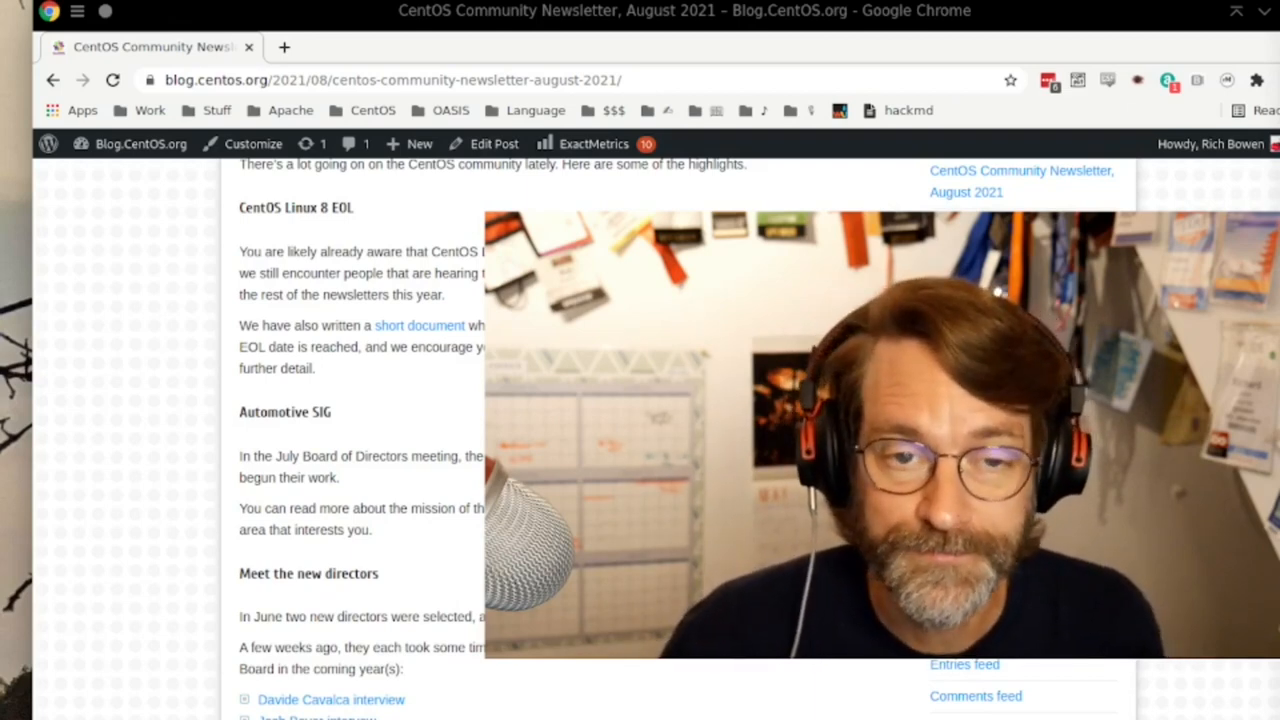
scroll("down", 3)
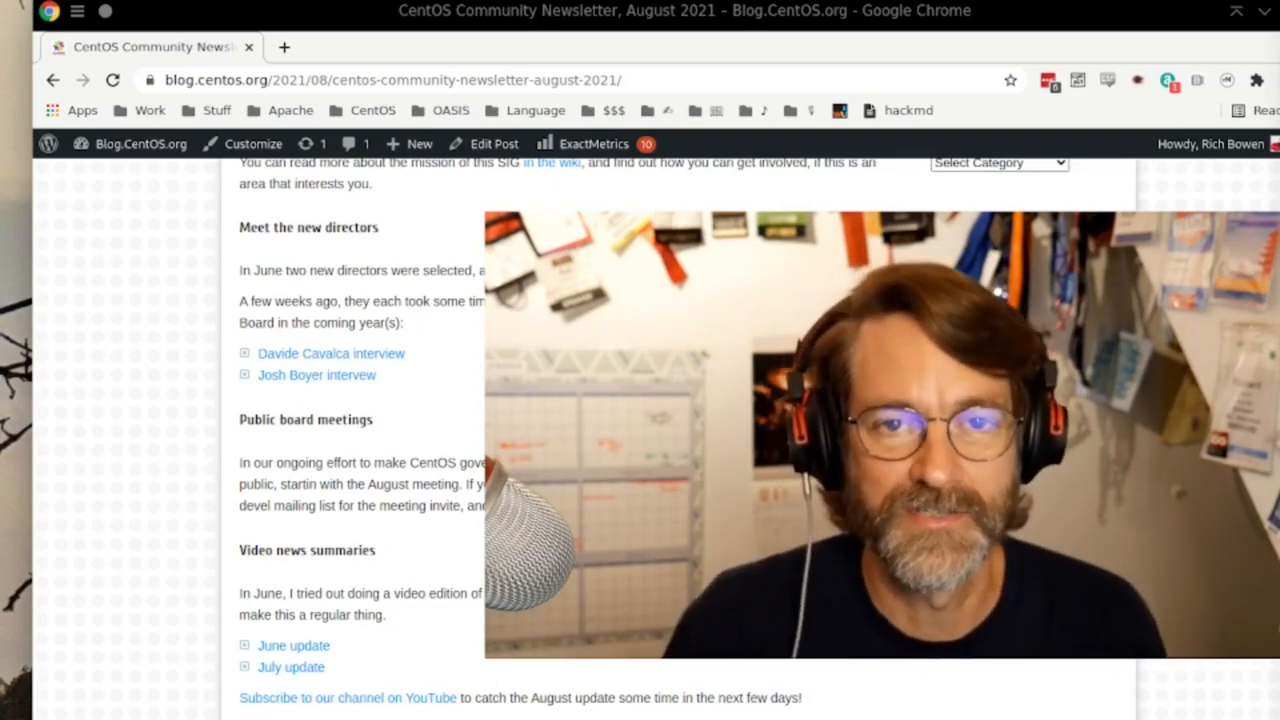
scroll("down", 3)
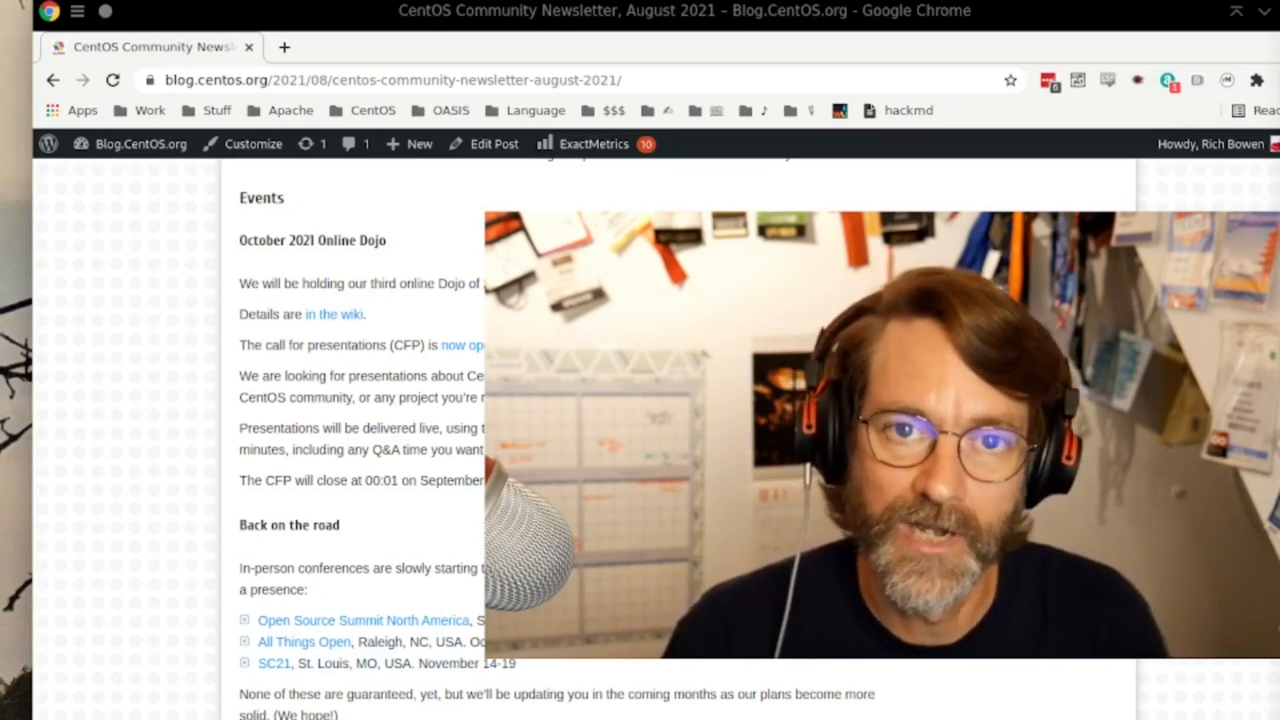
scroll("down", 3)
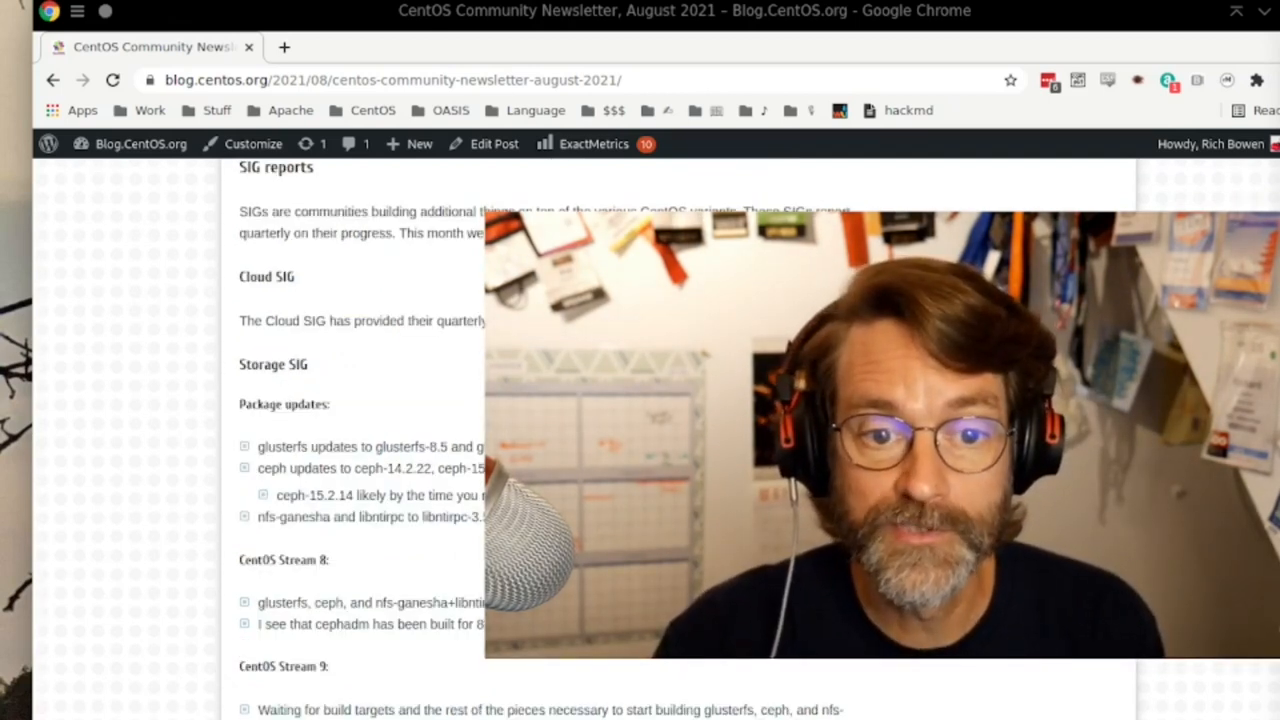
scroll("down", 3)
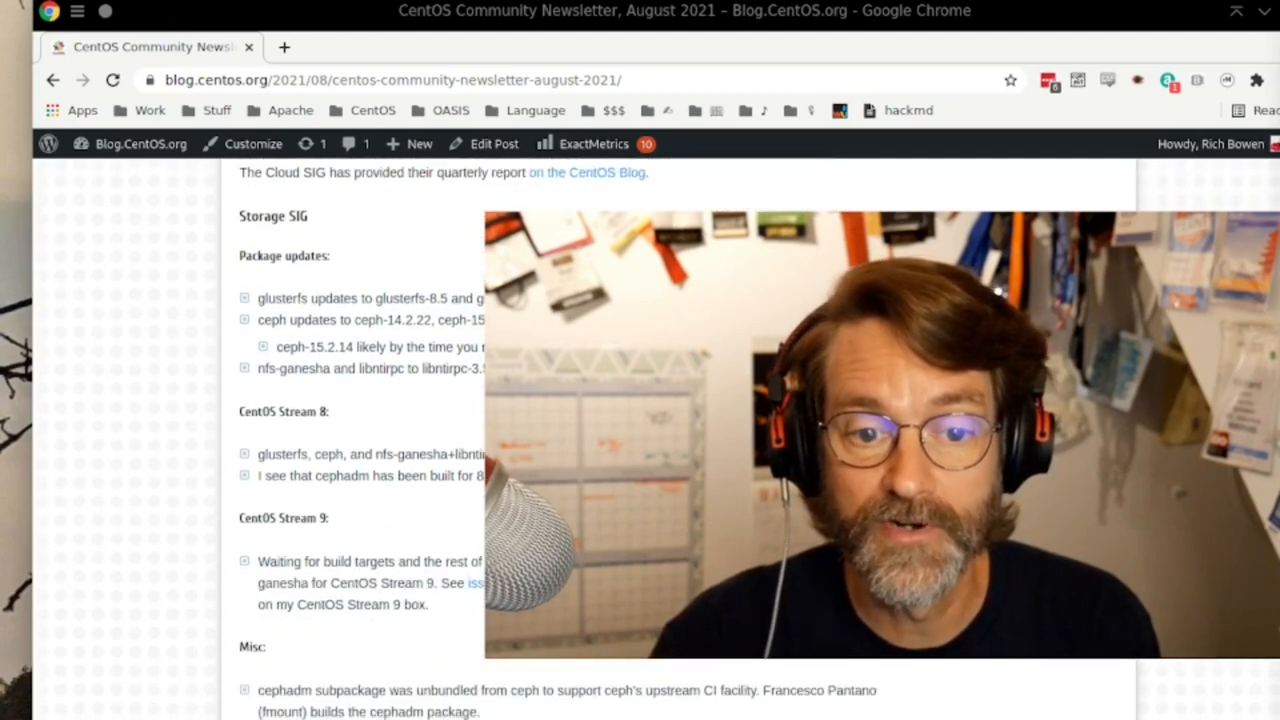